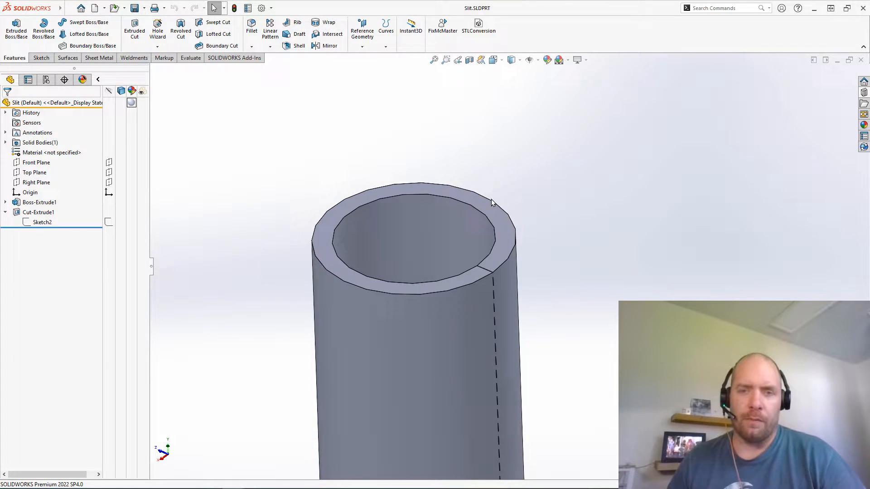
Select the Cut-Extrude1 slit feature in the FeatureManager tree.
{"action": "left_click", "coordinate": [39, 212]}
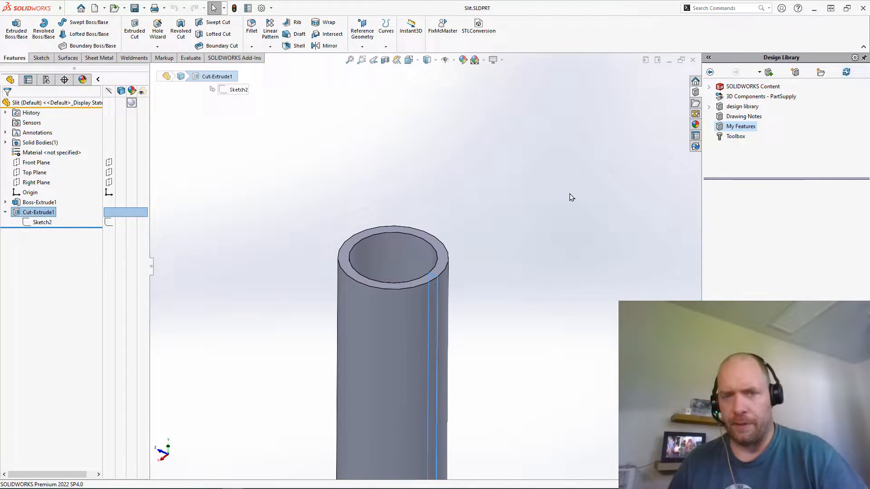
Begin adding Cut-Extrude1 to the My Features library folder.
{"action": "left_click", "coordinate": [38, 212]}
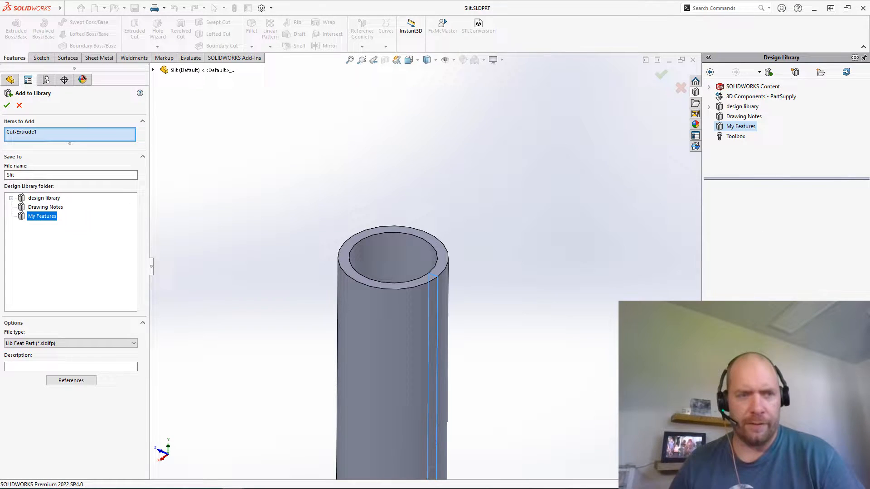
Save the feature as Slit in My Features with the description 'Drop on End faces'.
{"action": "triple_click", "coordinate": [70, 175]}
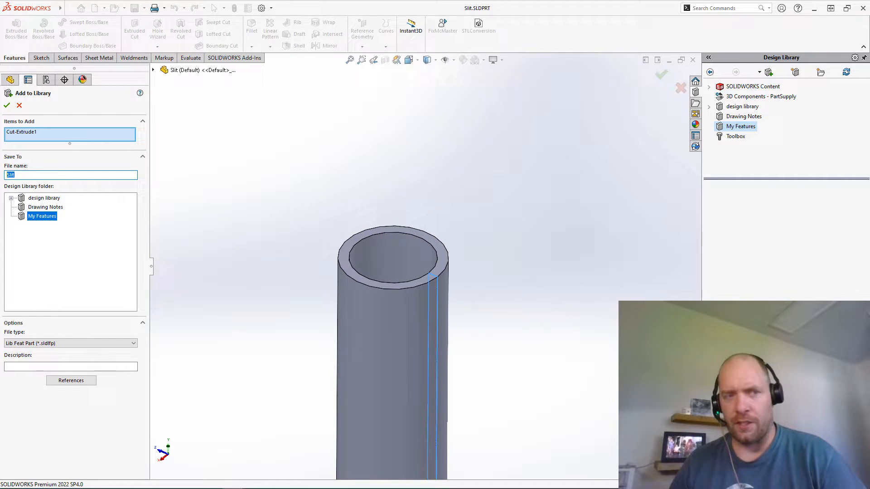
{"action": "left_click", "coordinate": [70, 366]}
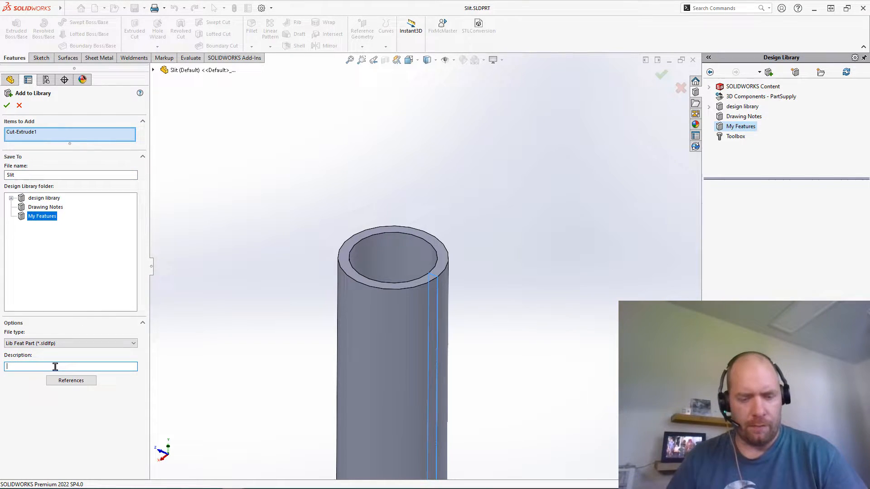
{"action": "type", "text": "Dtop on End facce"}
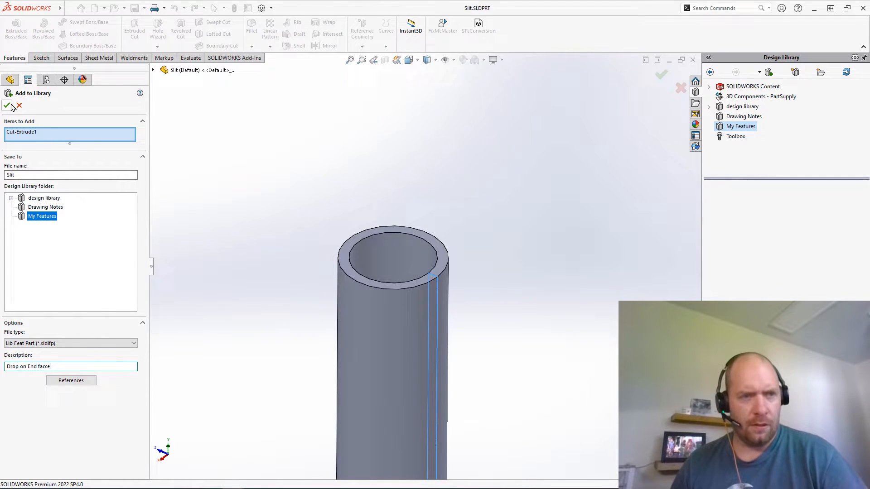
{"action": "left_click", "coordinate": [7, 106]}
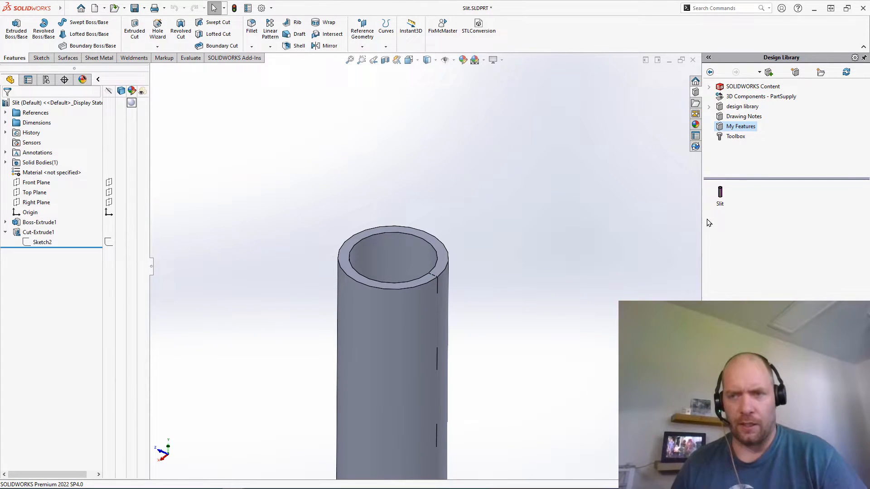
{"action": "mouse_move", "coordinate": [720, 197]}
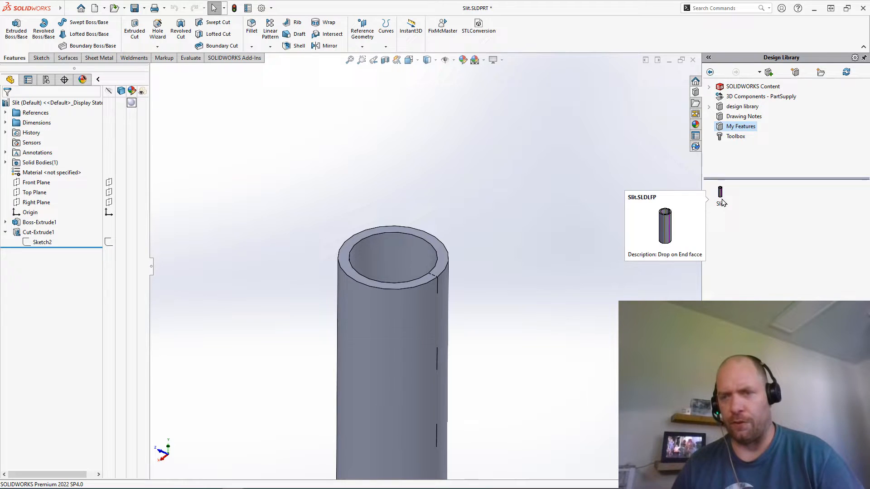
{"action": "mouse_move", "coordinate": [613, 153]}
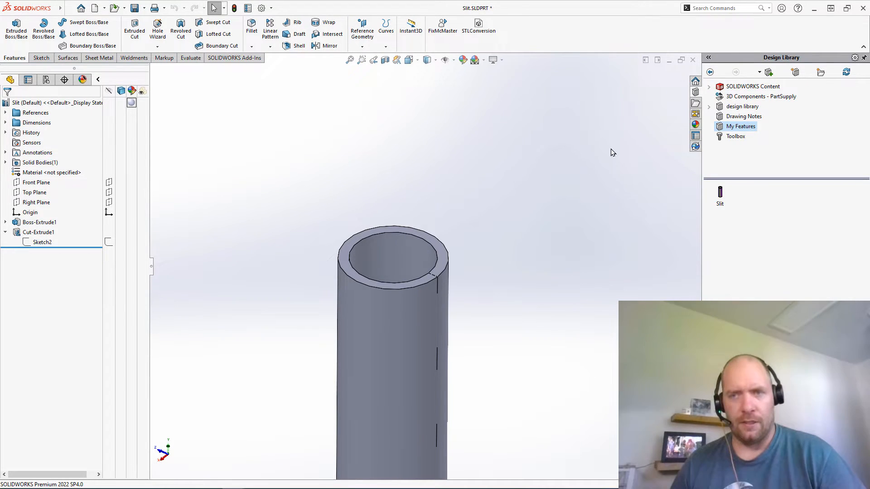
{"action": "mouse_move", "coordinate": [567, 181]}
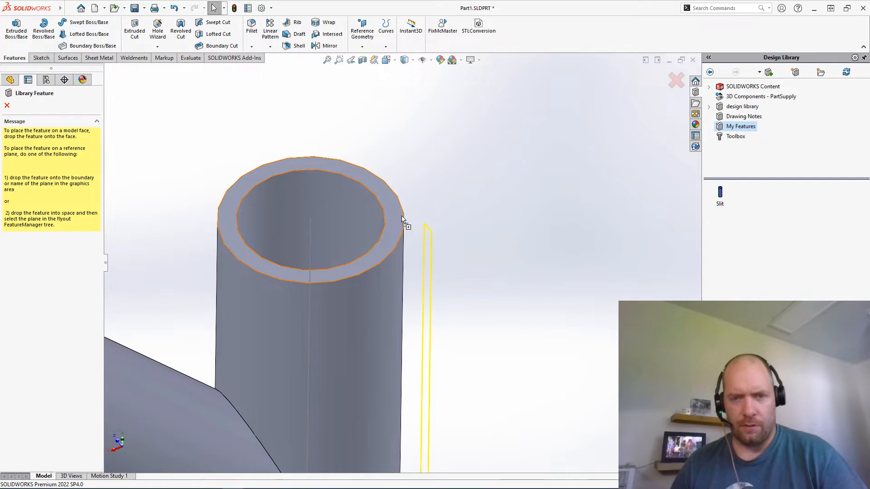
Drop the Slit library feature onto the tube's top end face in Part1.
{"action": "left_click", "coordinate": [403, 219]}
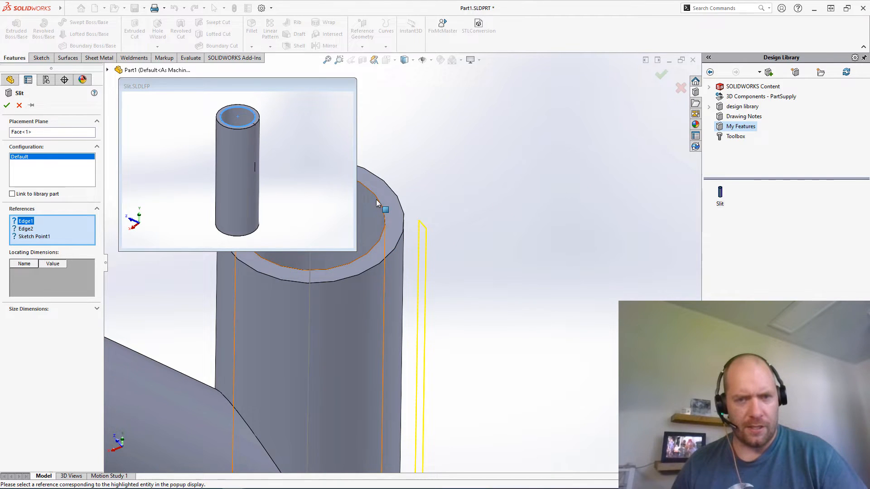
Match Slit's Edge1 reference to the tube's rim edge.
{"action": "left_click", "coordinate": [379, 203]}
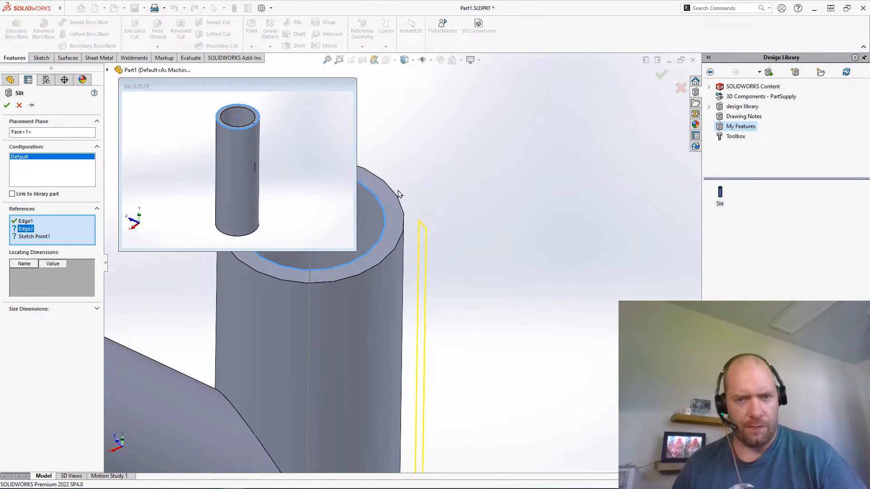